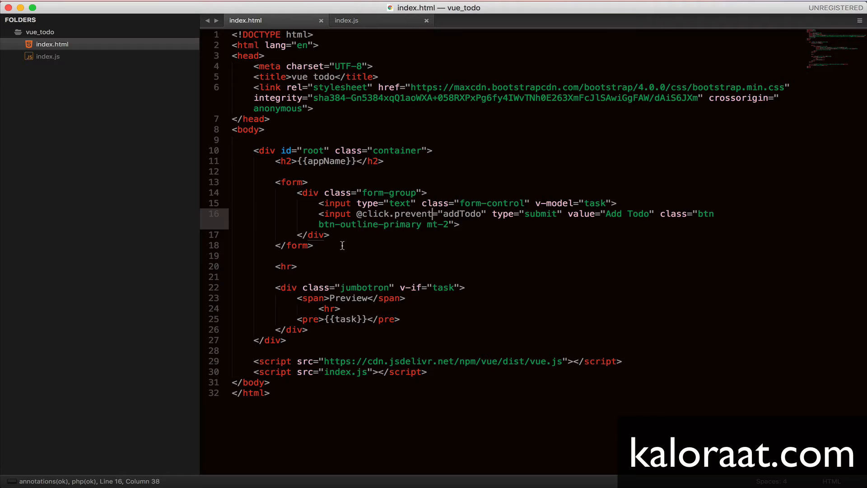
# - Add <p v-for="todo in todos">{{todo}}</p> on a new line after the jumbotron div
pyautogui.press('Enter')
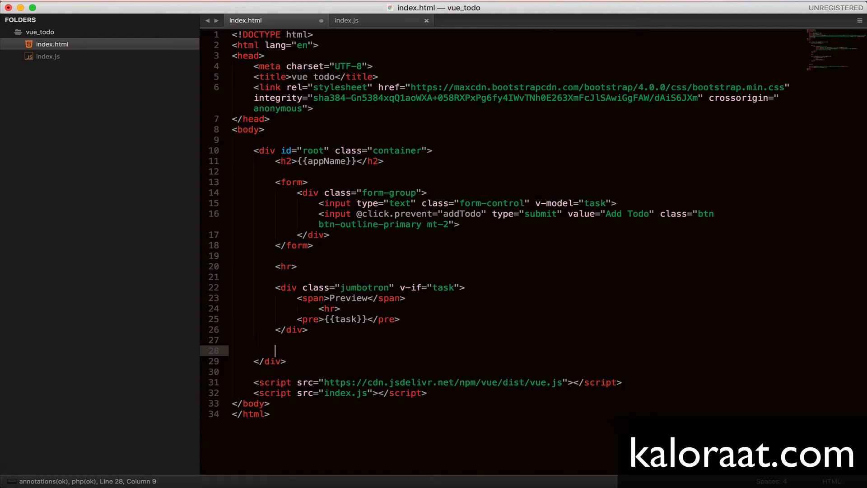
pyautogui.write('p></p>')
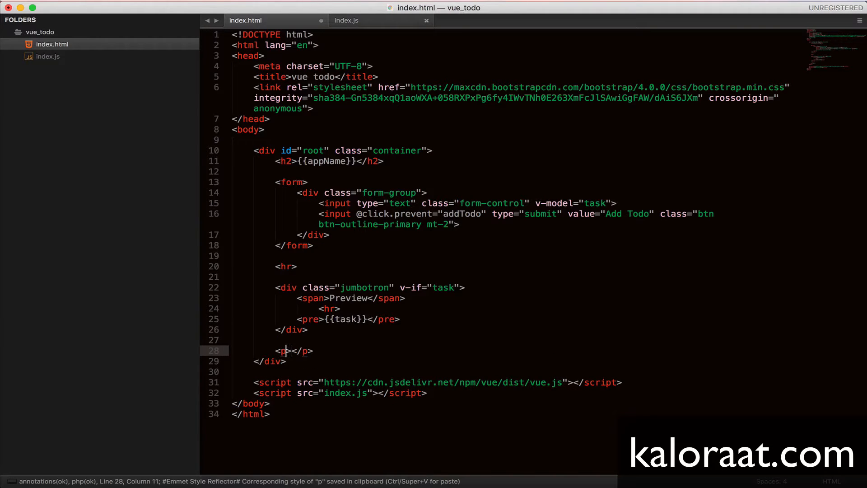
pyautogui.write('v-for="todo in')
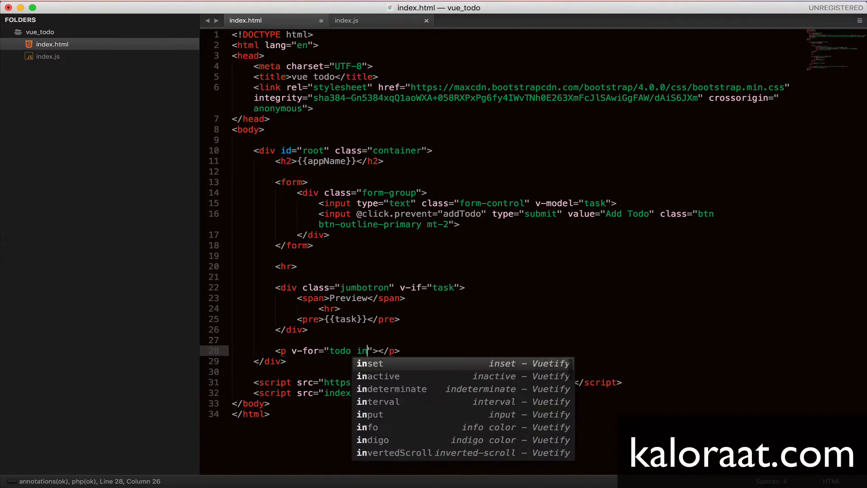
pyautogui.write('todos')
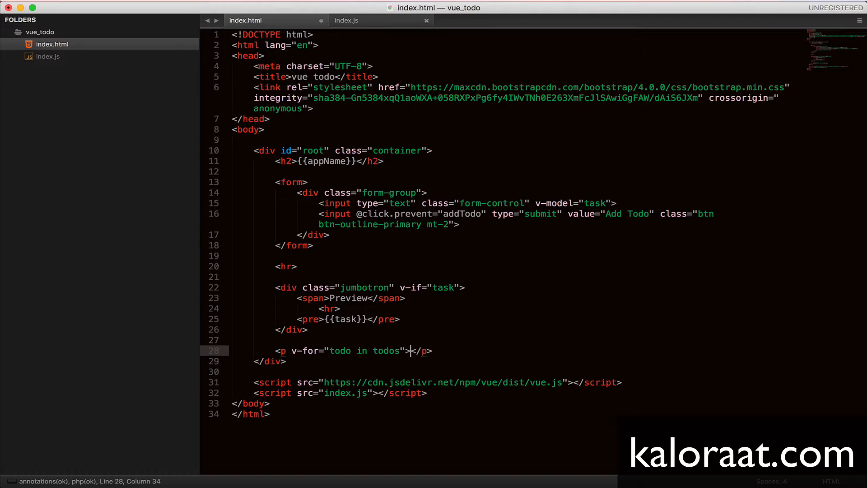
pyautogui.write('{{}}')
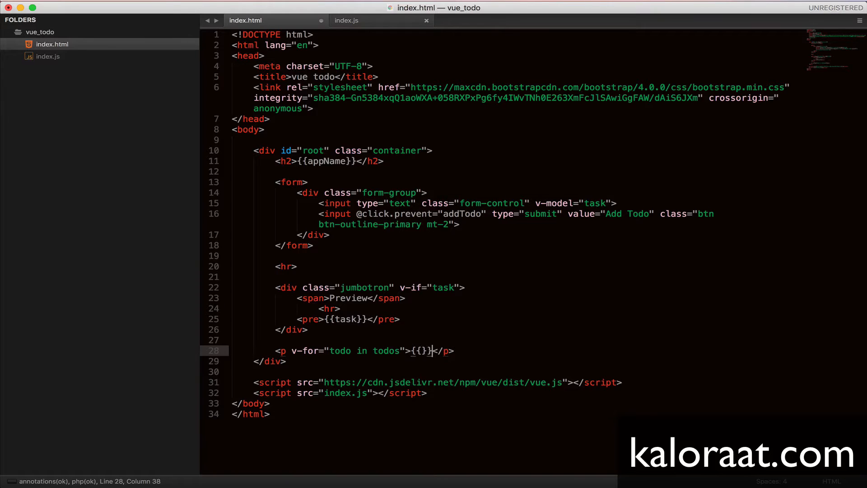
pyautogui.write('todo')
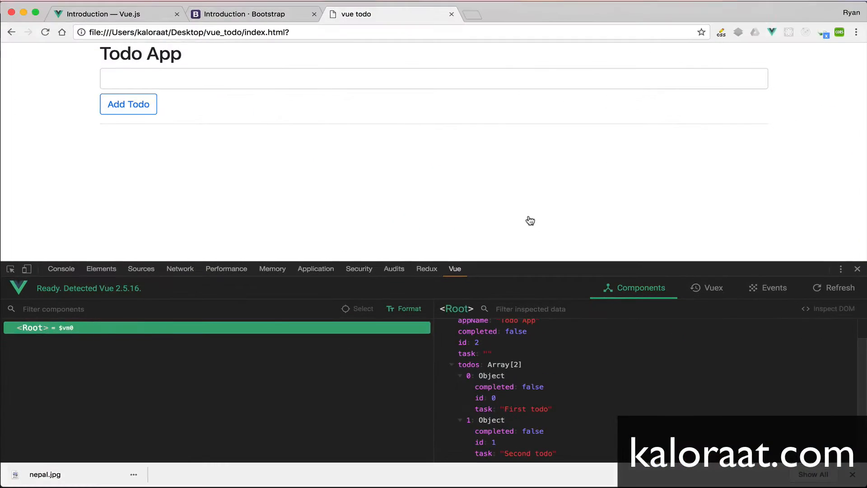
# - Add test todos 'on', 'Two' and 'Three' through the Todo App form
pyautogui.write('on')
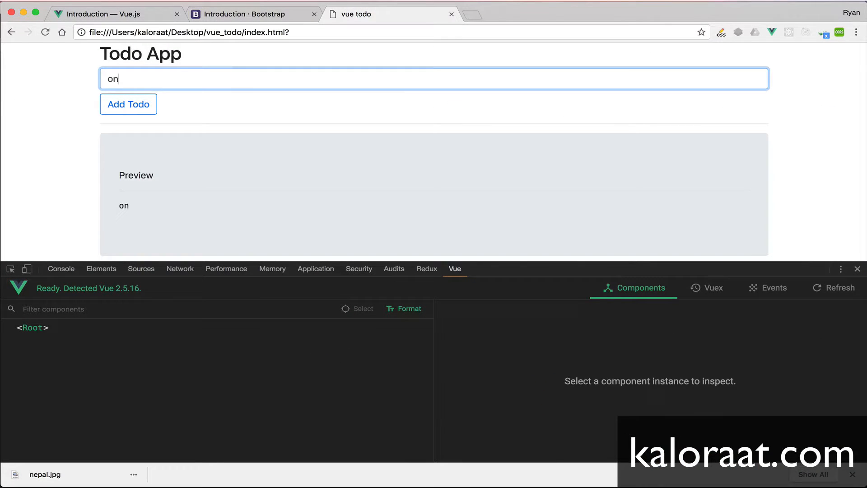
pyautogui.click(129, 104)
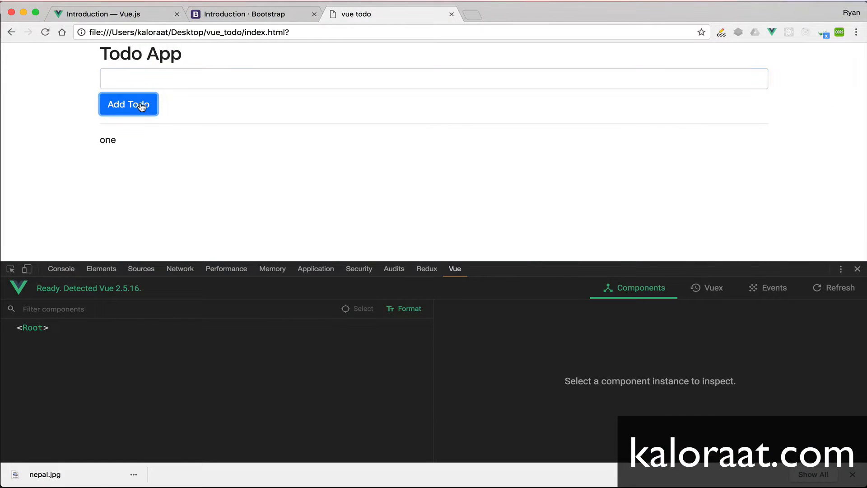
pyautogui.write('Two')
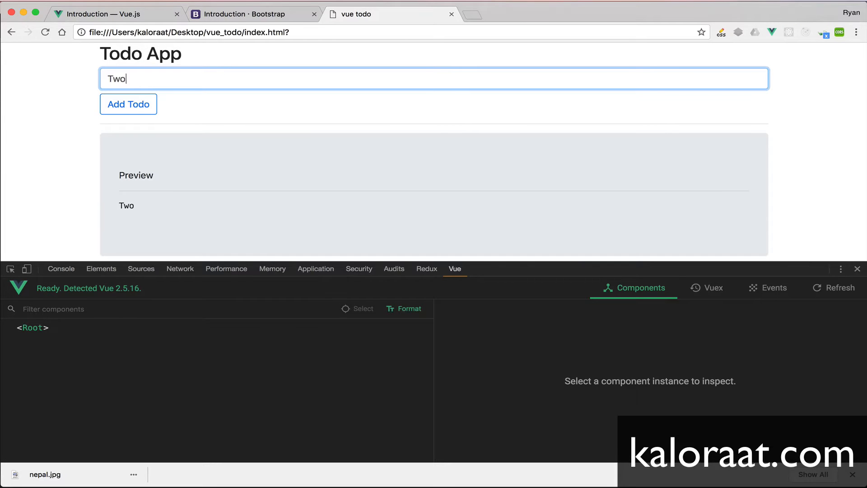
pyautogui.click(128, 105)
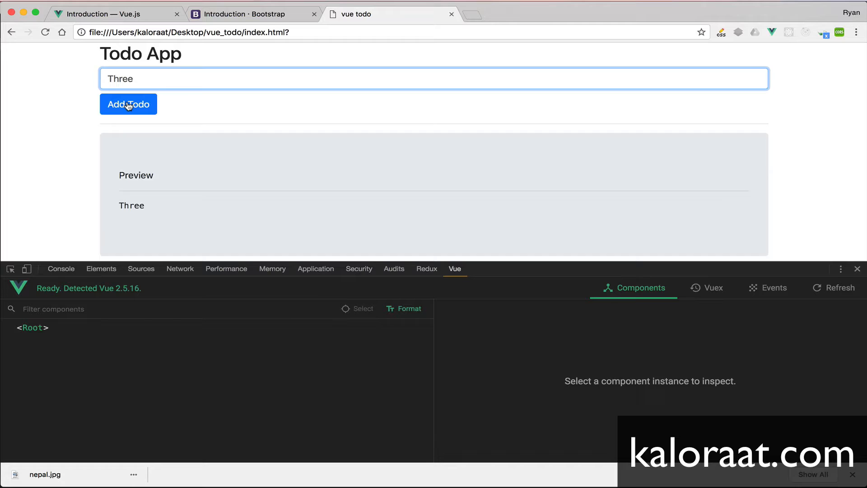
pyautogui.click(128, 104)
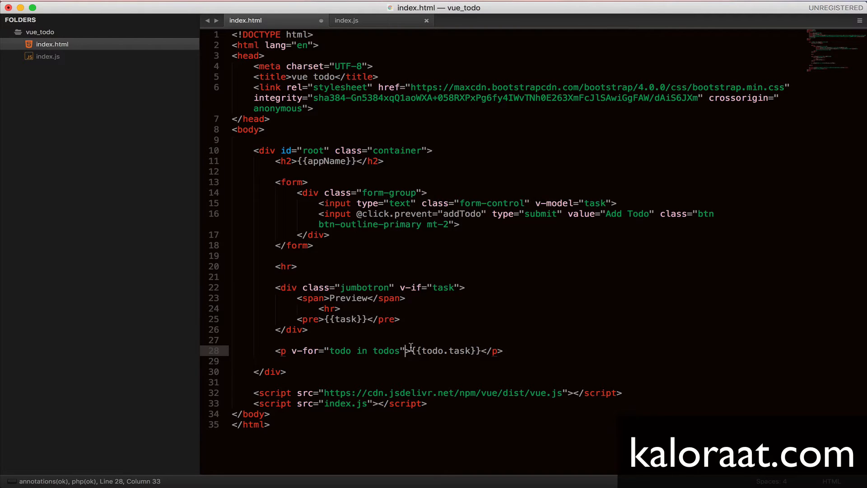
pyautogui.write('@db')
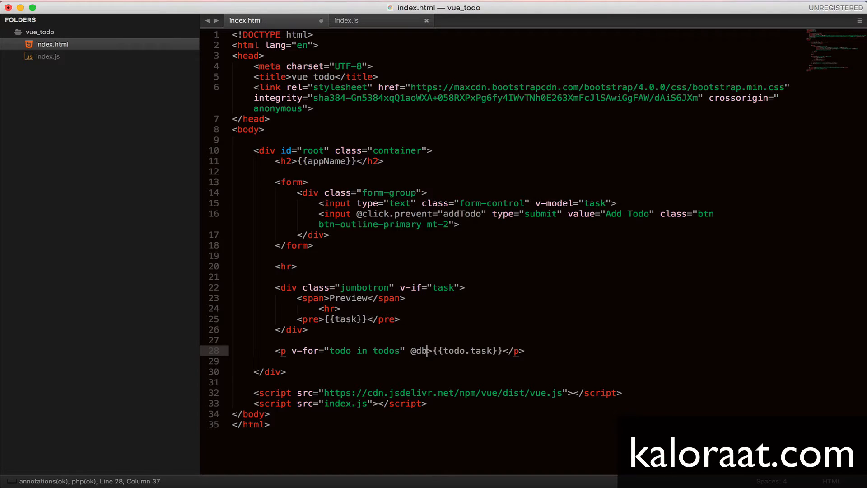
pyautogui.write('lclick="deleteTodo(')
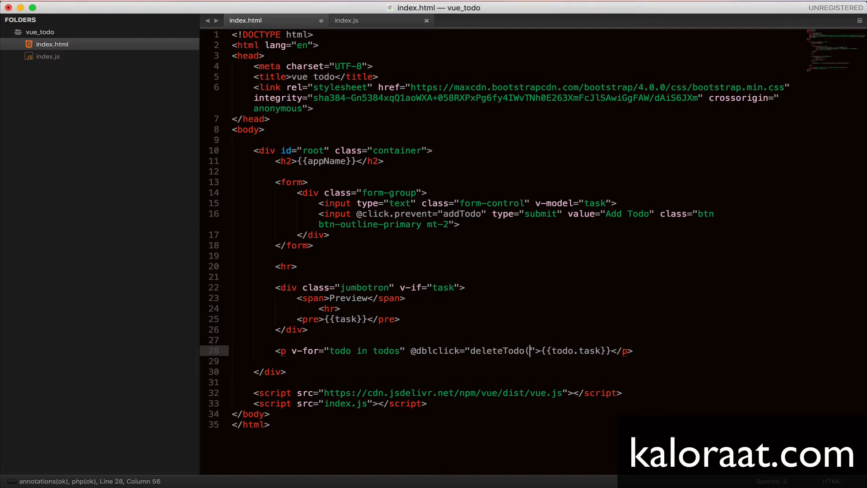
pyautogui.write(')')
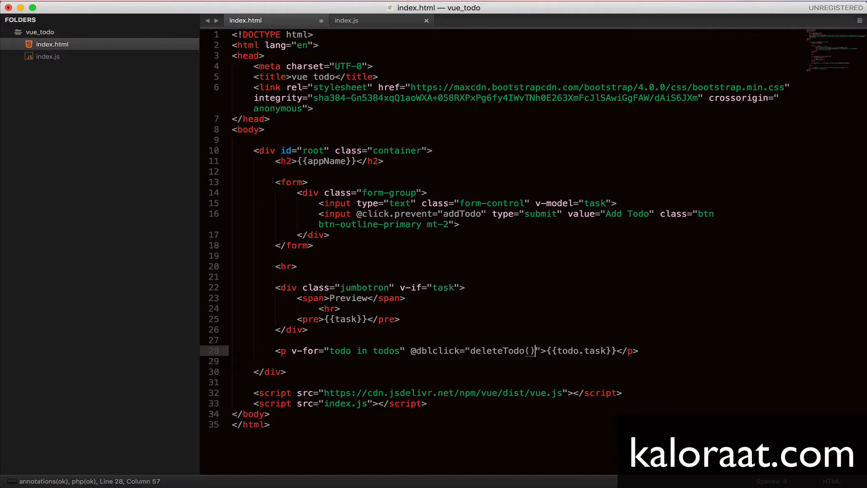
pyautogui.write('todo.')
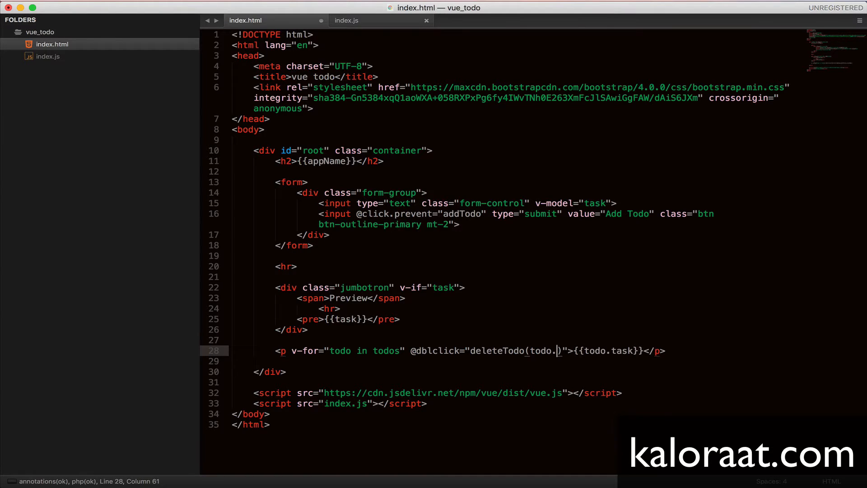
pyautogui.write('id')
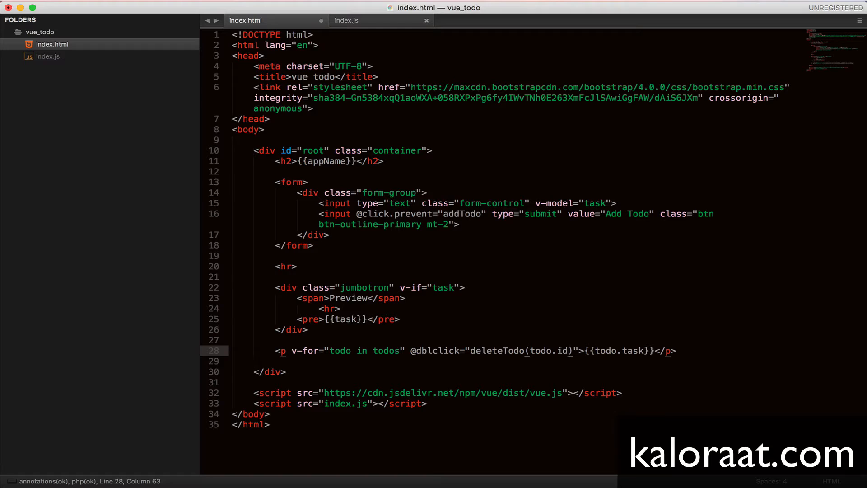
pyautogui.moveTo(341, 353)
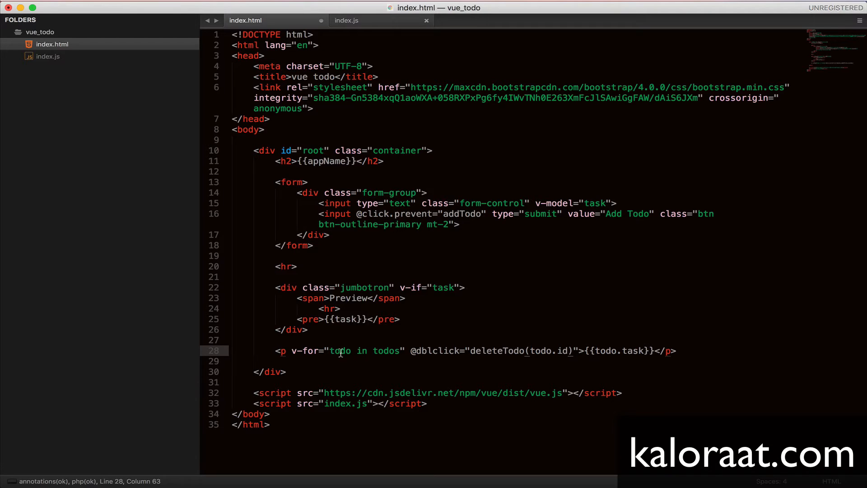
pyautogui.click(286, 372)
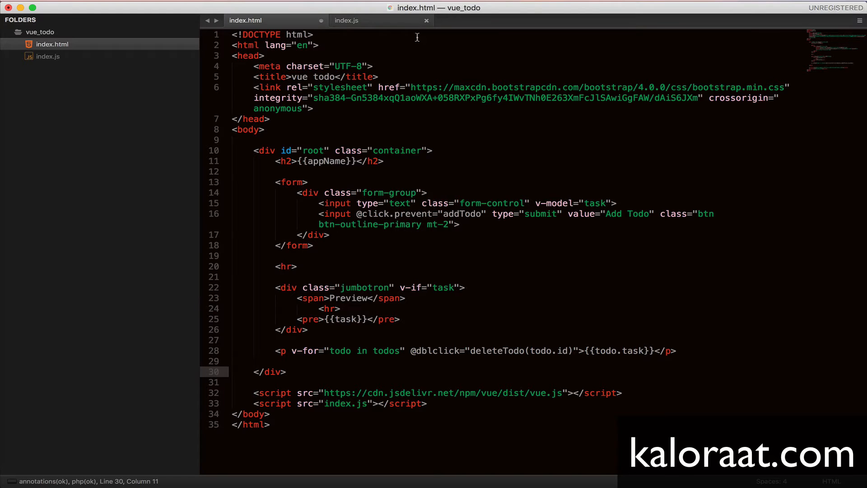
# - After addTodo, add a comma, a '// delete todo' comment and a deleteTodo(id) method
pyautogui.click(347, 20)
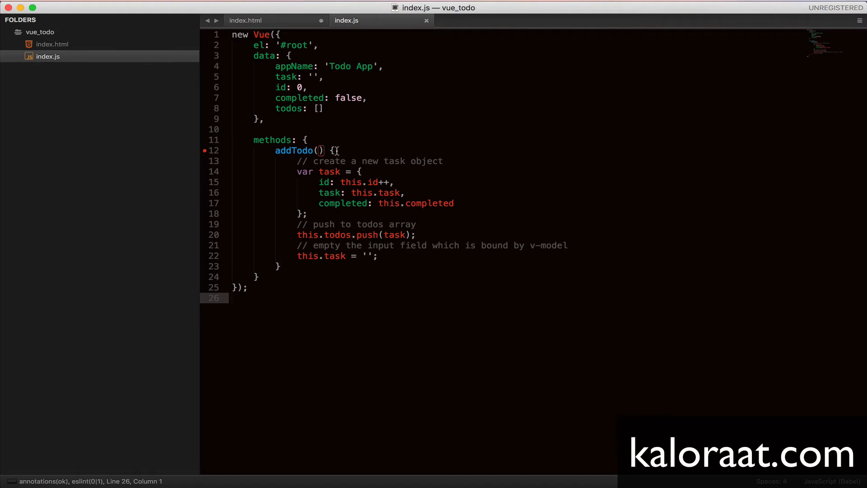
pyautogui.write(',')
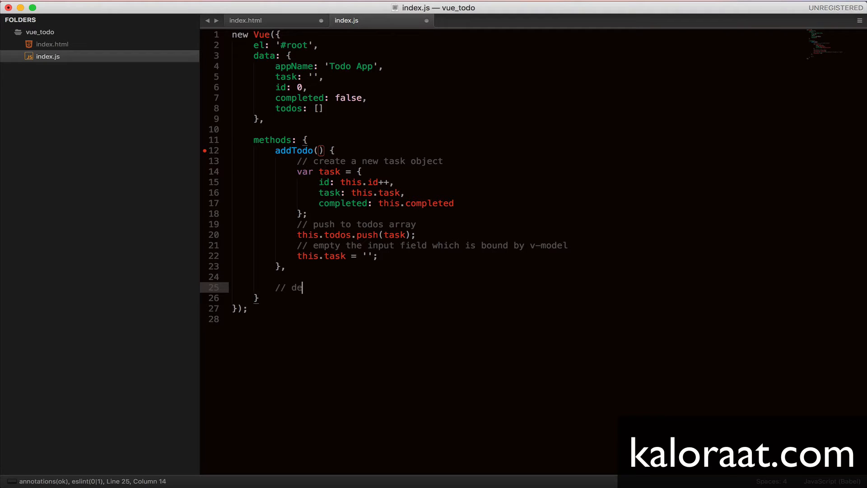
pyautogui.write('lete todo')
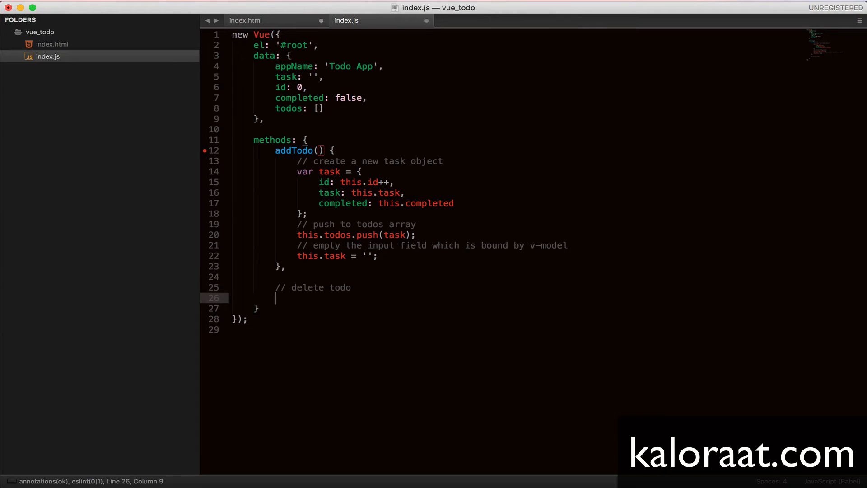
pyautogui.write('deleteTodo')
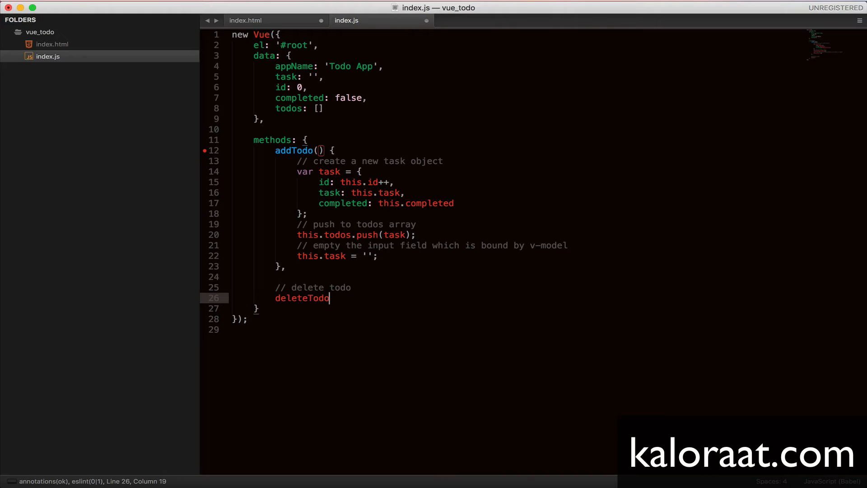
pyautogui.write('(id)')
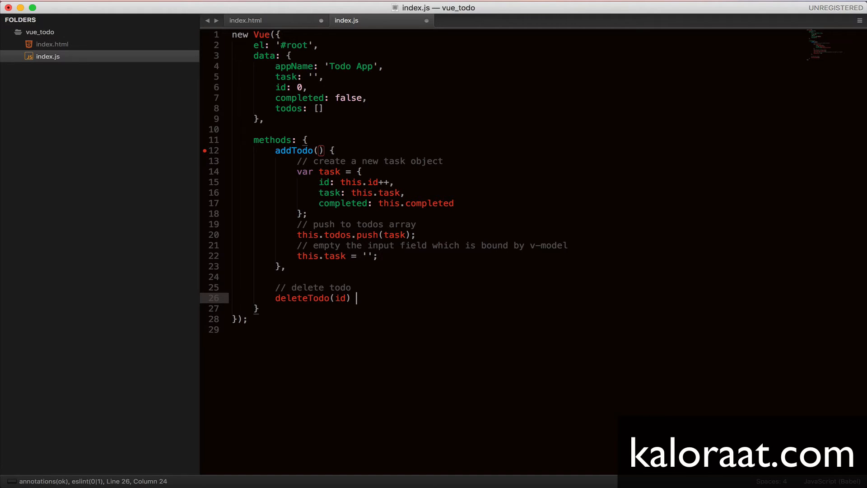
pyautogui.write('{')
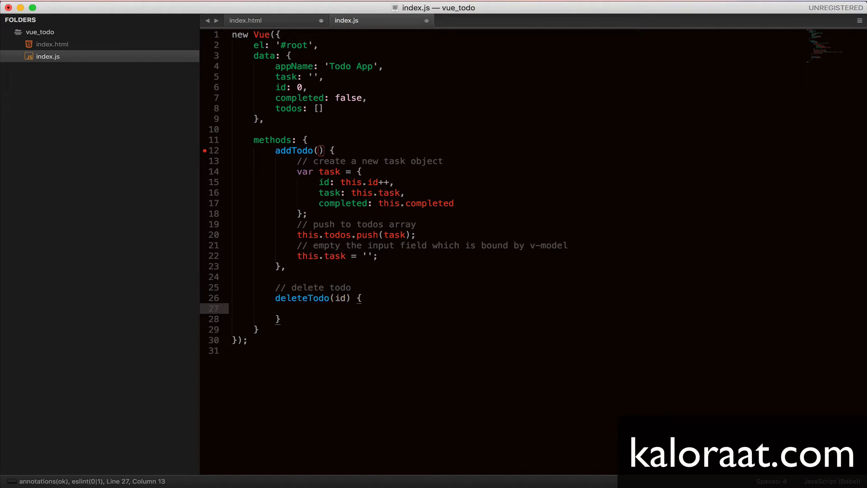
# - Inside deleteTodo, set var index = this.todos.findIndex(todo => todo.id === id)
pyautogui.write('var index')
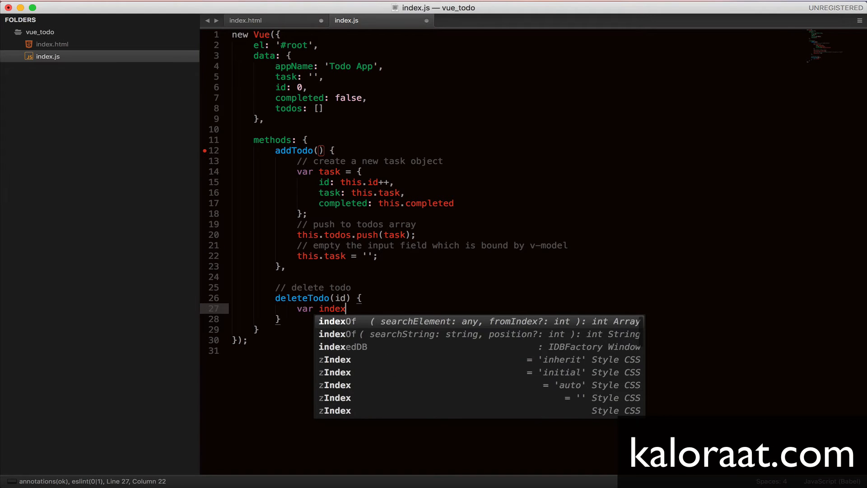
pyautogui.write('= this')
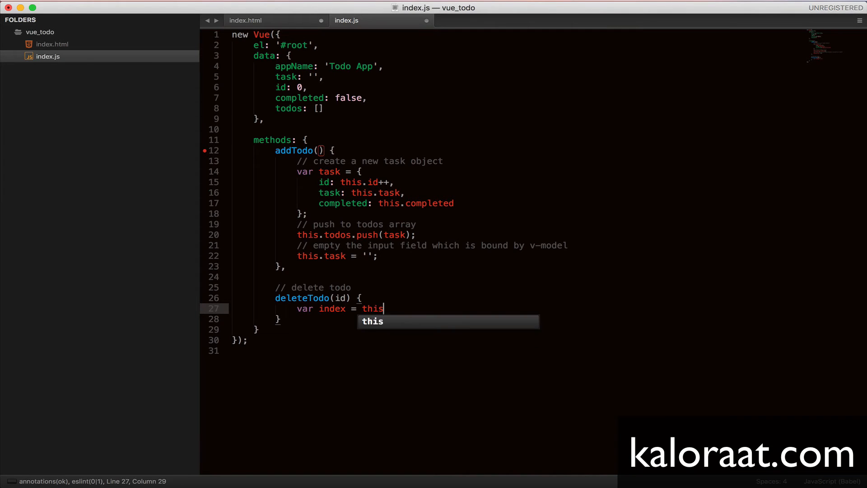
pyautogui.write('.todos.')
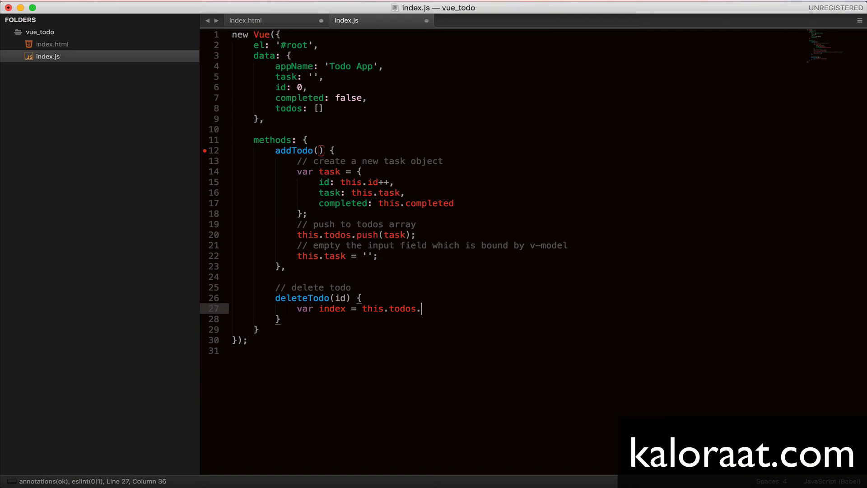
pyautogui.write('findIndex')
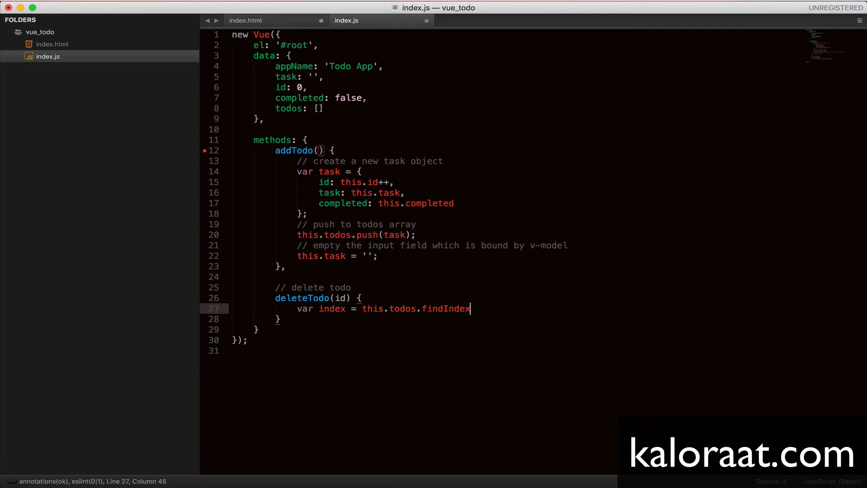
pyautogui.write('(todo => todo')
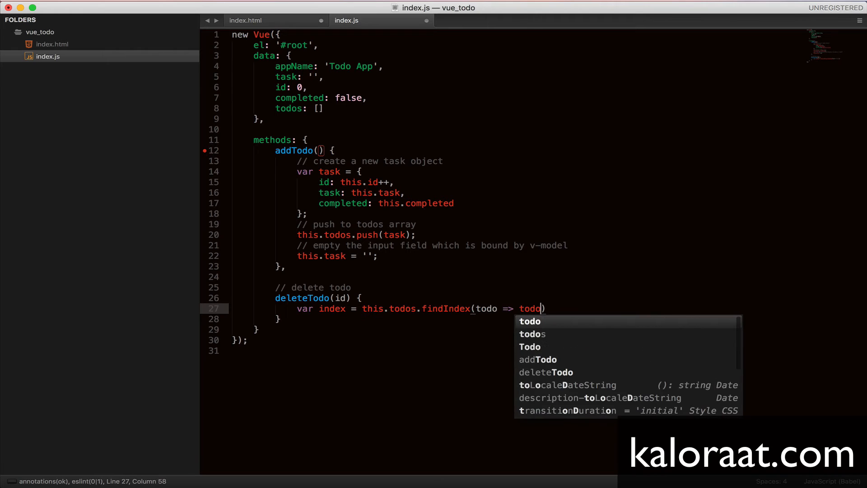
pyautogui.write('.id')
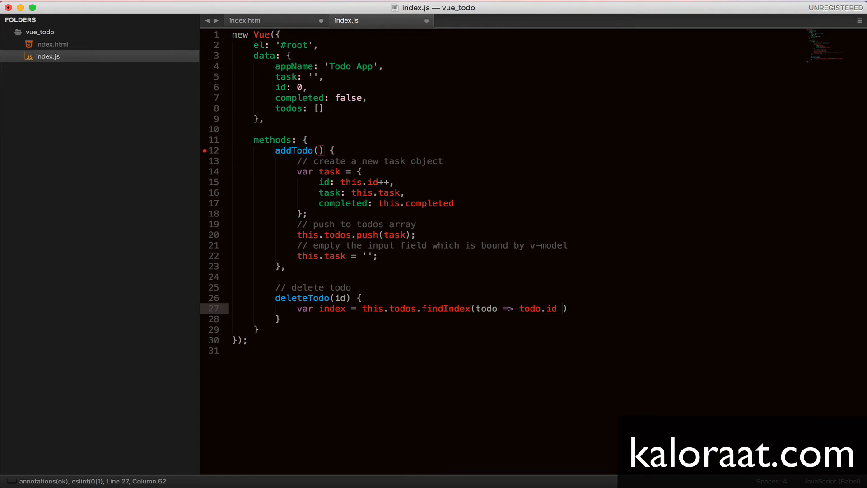
pyautogui.write('=== id')
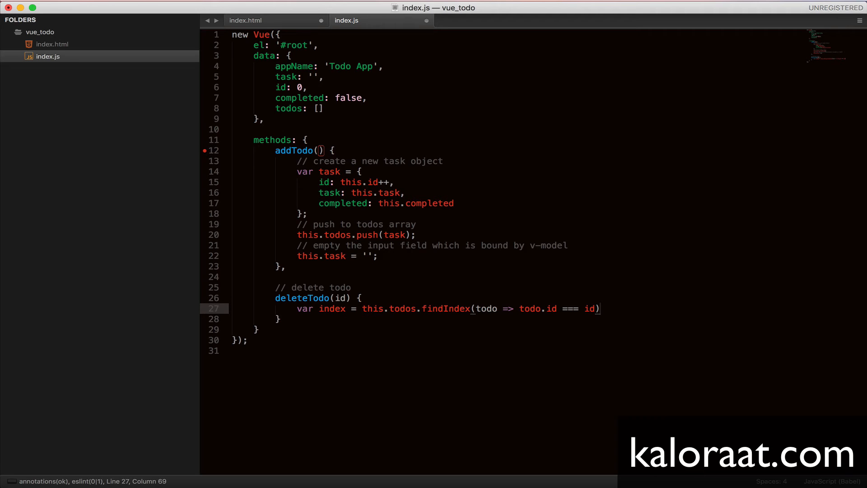
pyautogui.write('this.todo')
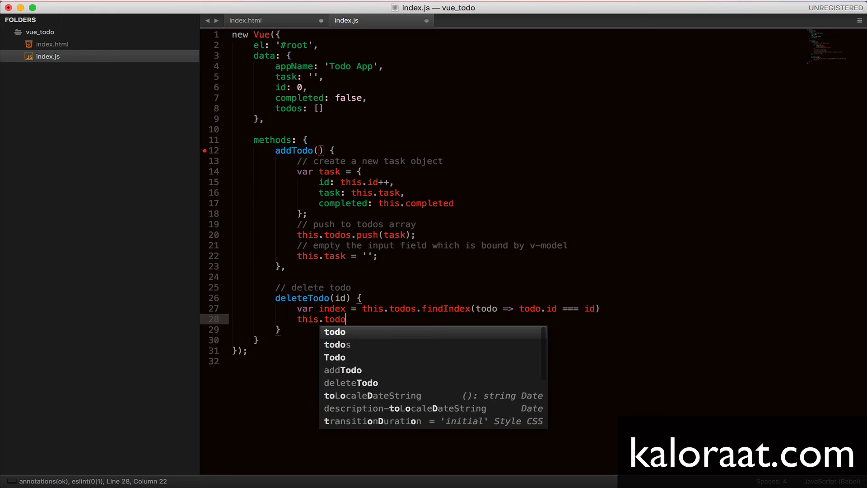
# - Remove the found todo with this.todos.splice(index, 1), then type 'two' in Chrome's todo input
pyautogui.write('s.splice')
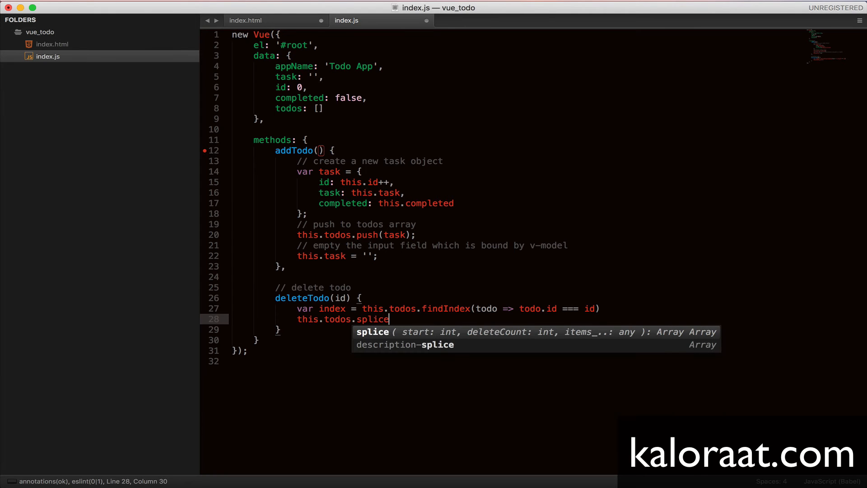
pyautogui.write('(inde')
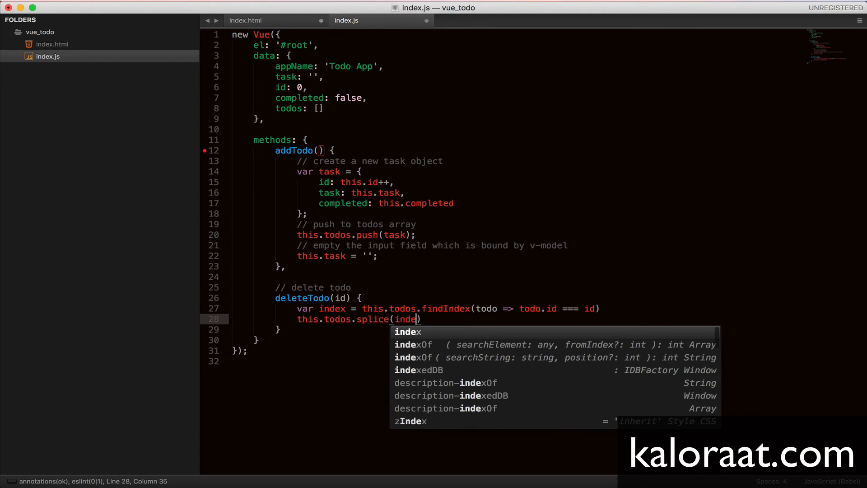
pyautogui.write('x, 1')
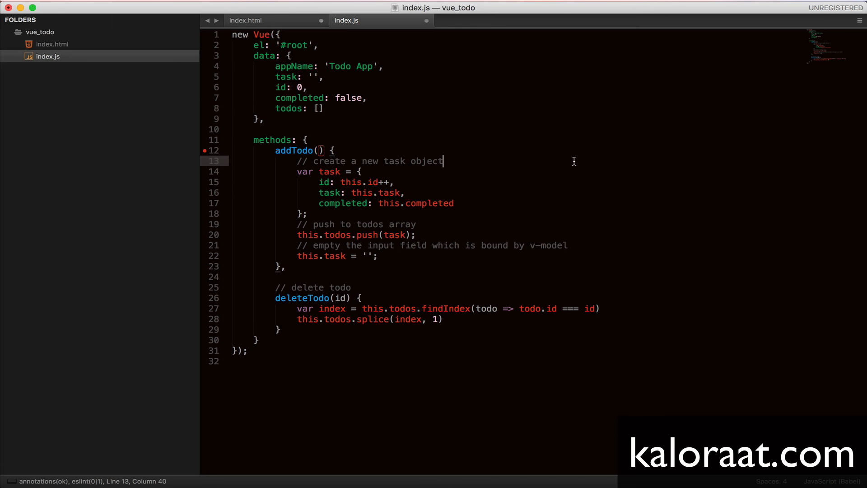
pyautogui.click(245, 21)
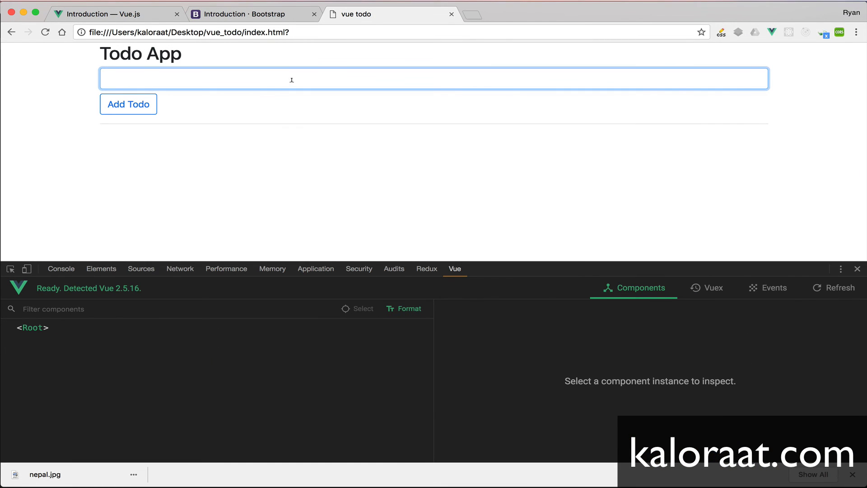
pyautogui.write('two')
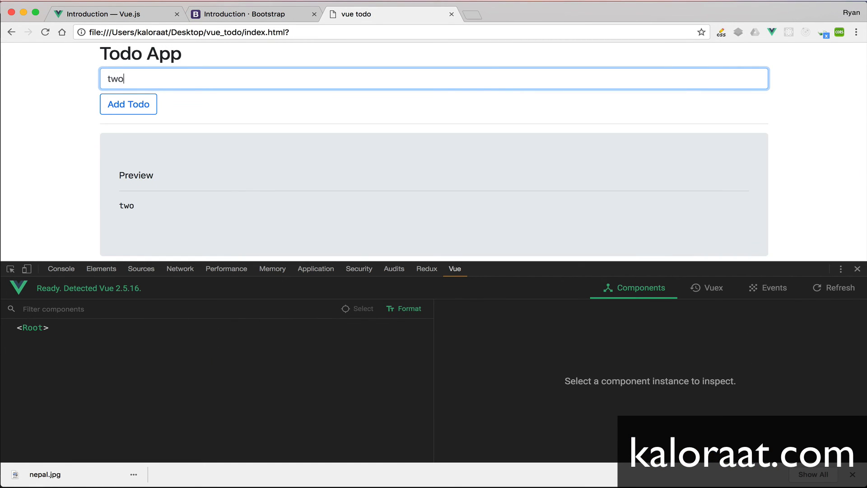